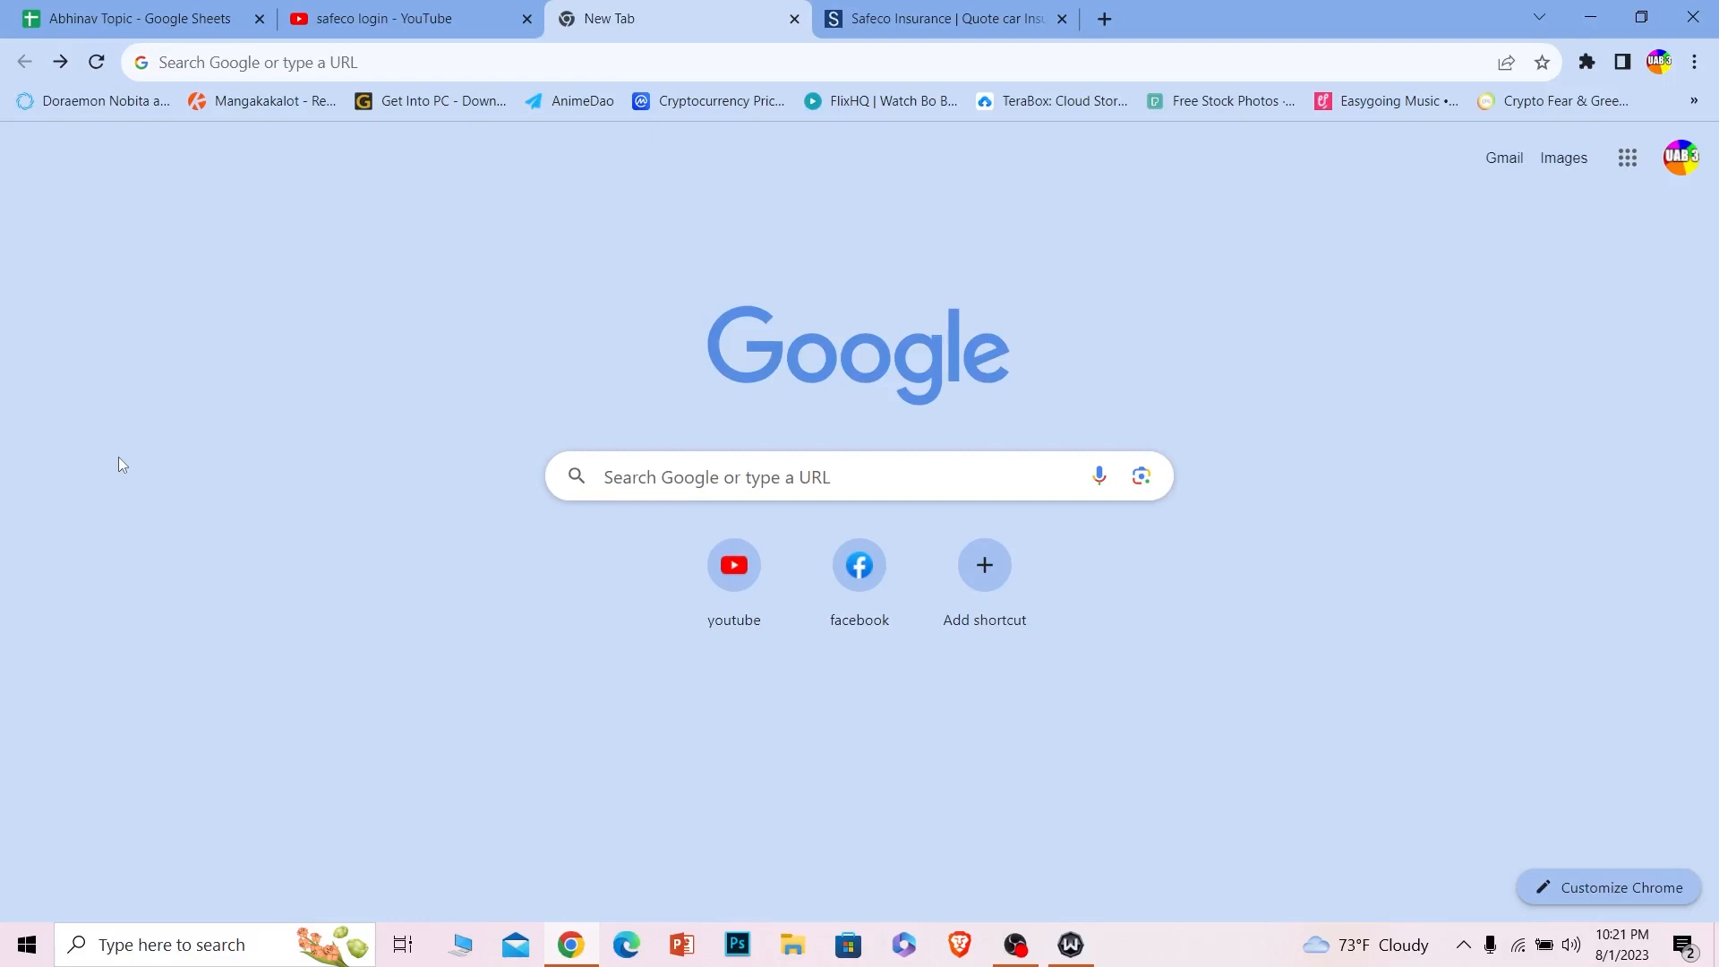
Focus the address bar on the New Tab page to begin a search.
left_click(324, 61)
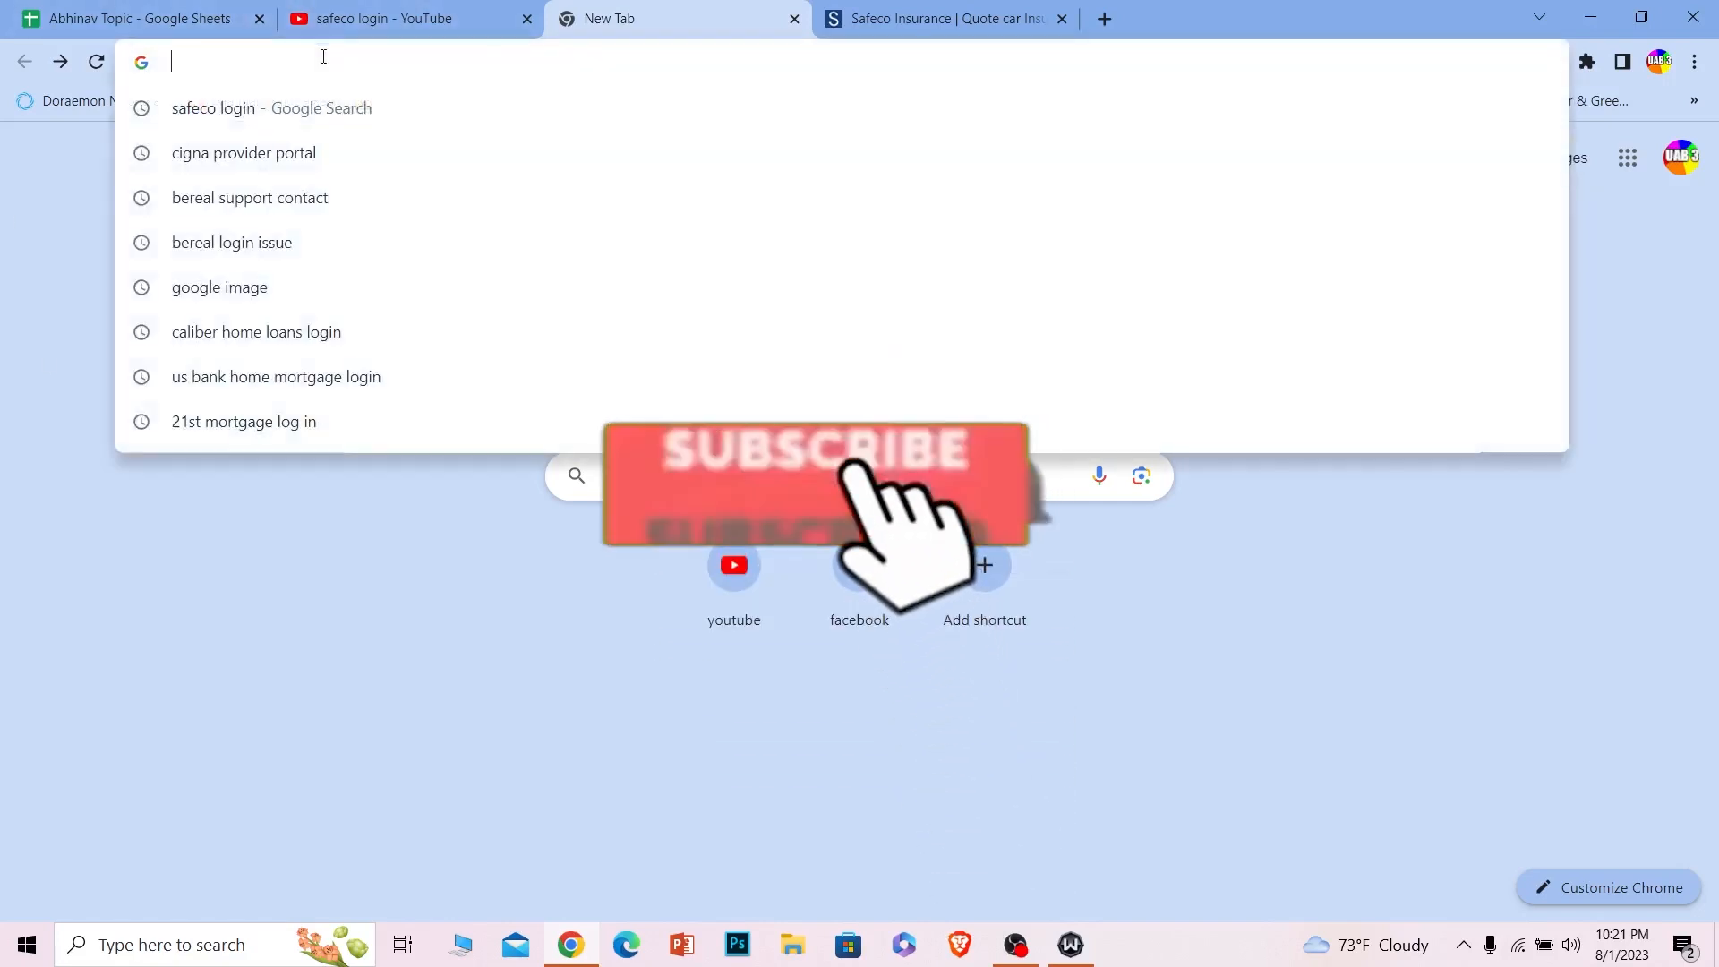
Search Google for 'safeco login' and go to the official safeco.com result.
type("safeco login")
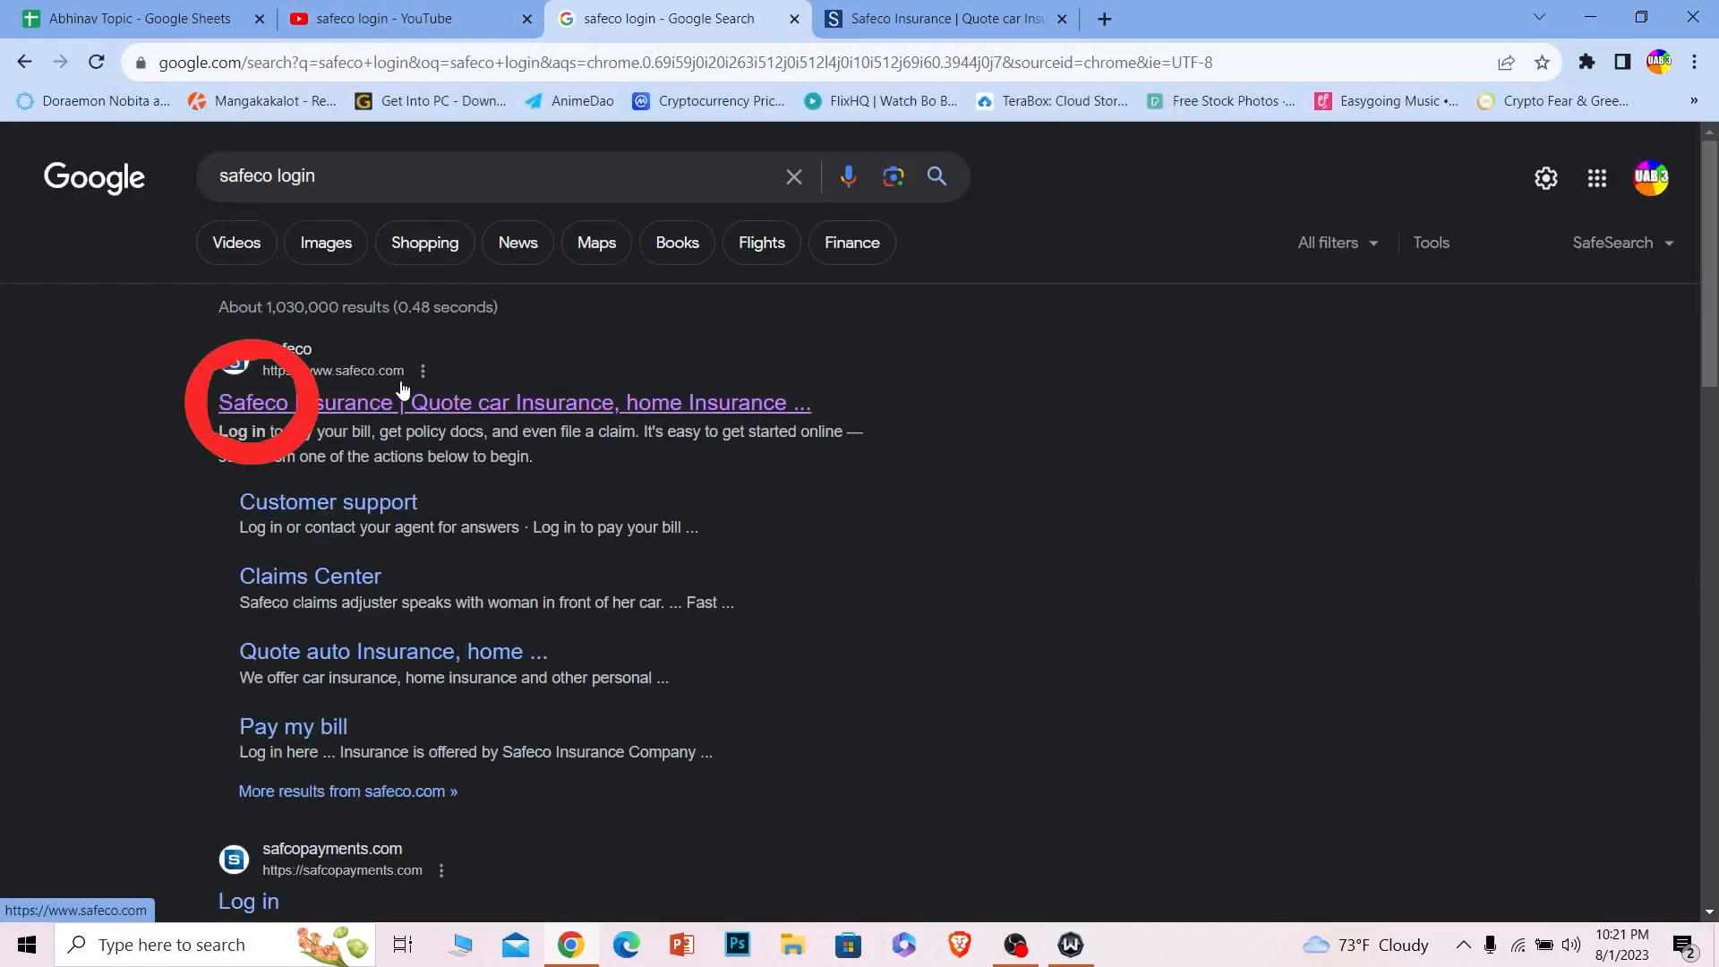
left_click(252, 403)
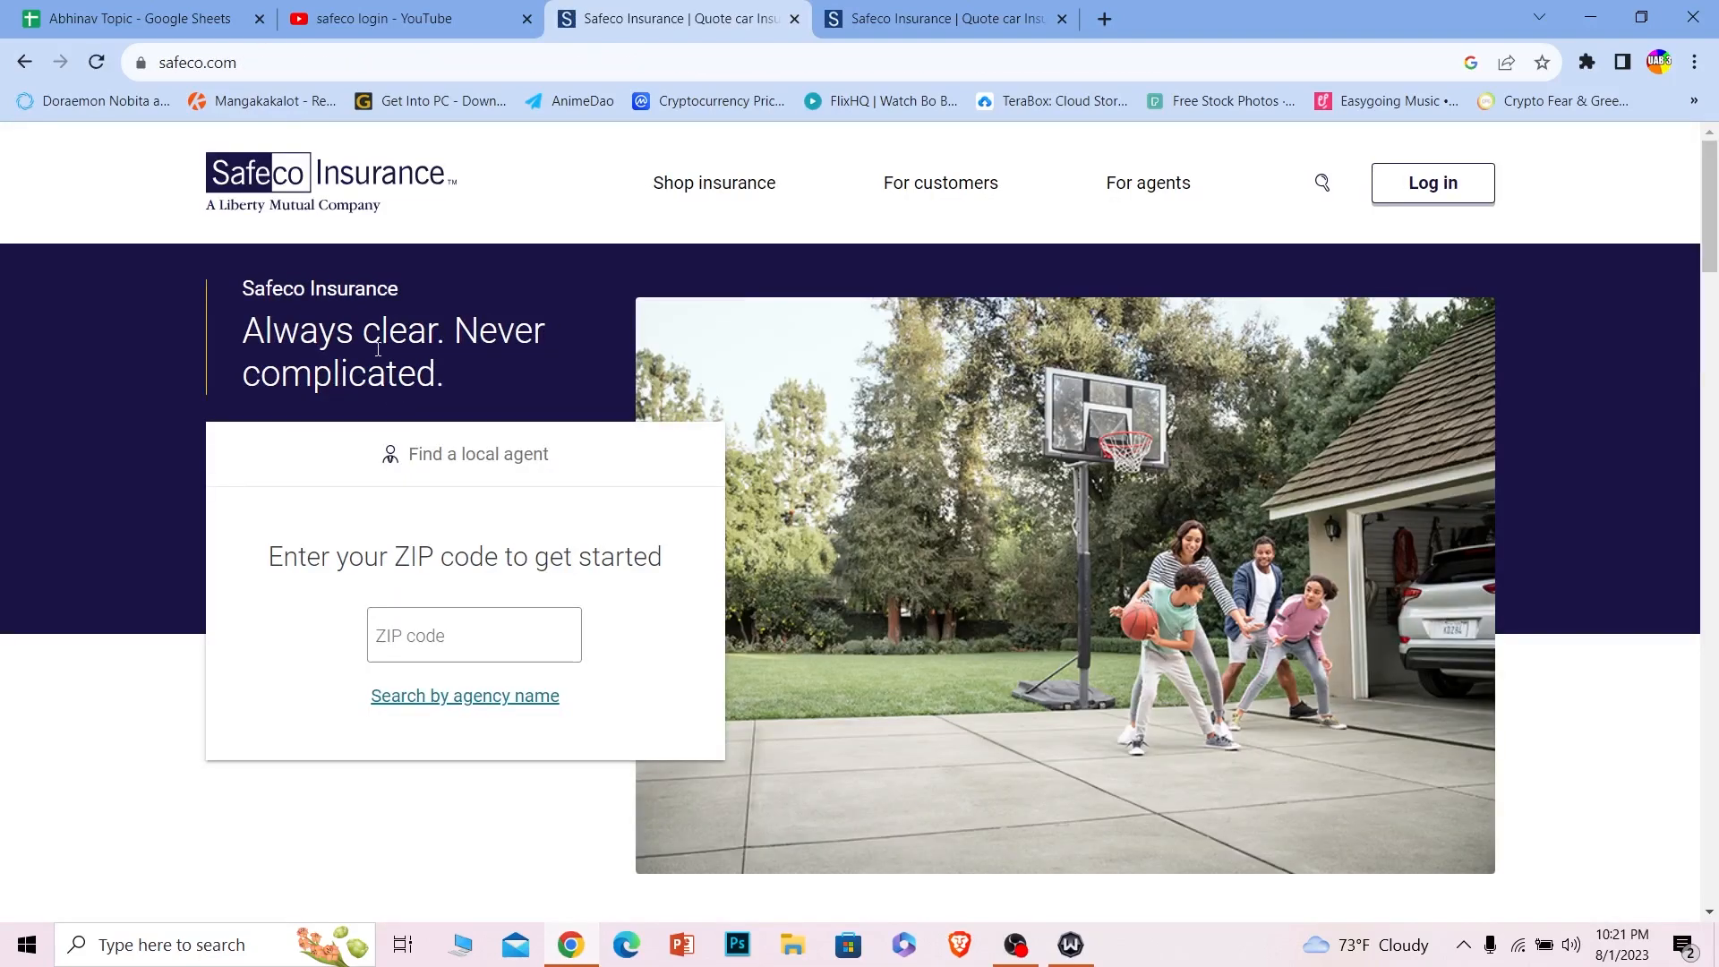
mouse_move(1432, 183)
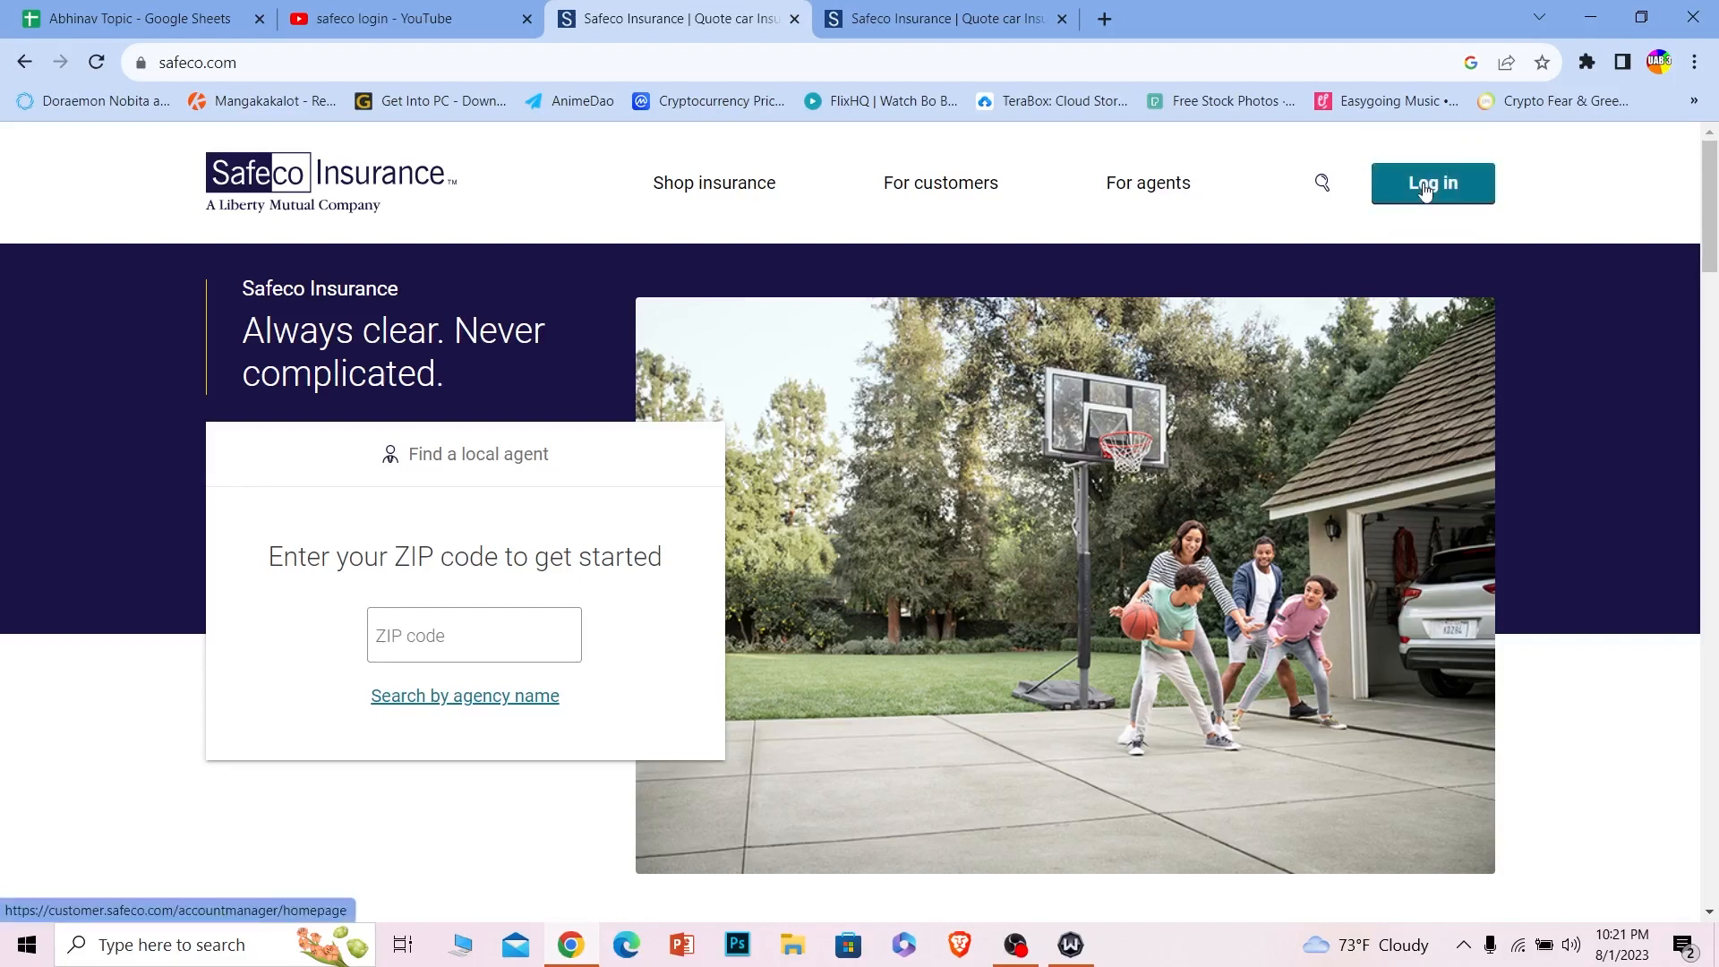
Go to the account sign-in page via the homepage's top-right Log in button.
left_click(1432, 183)
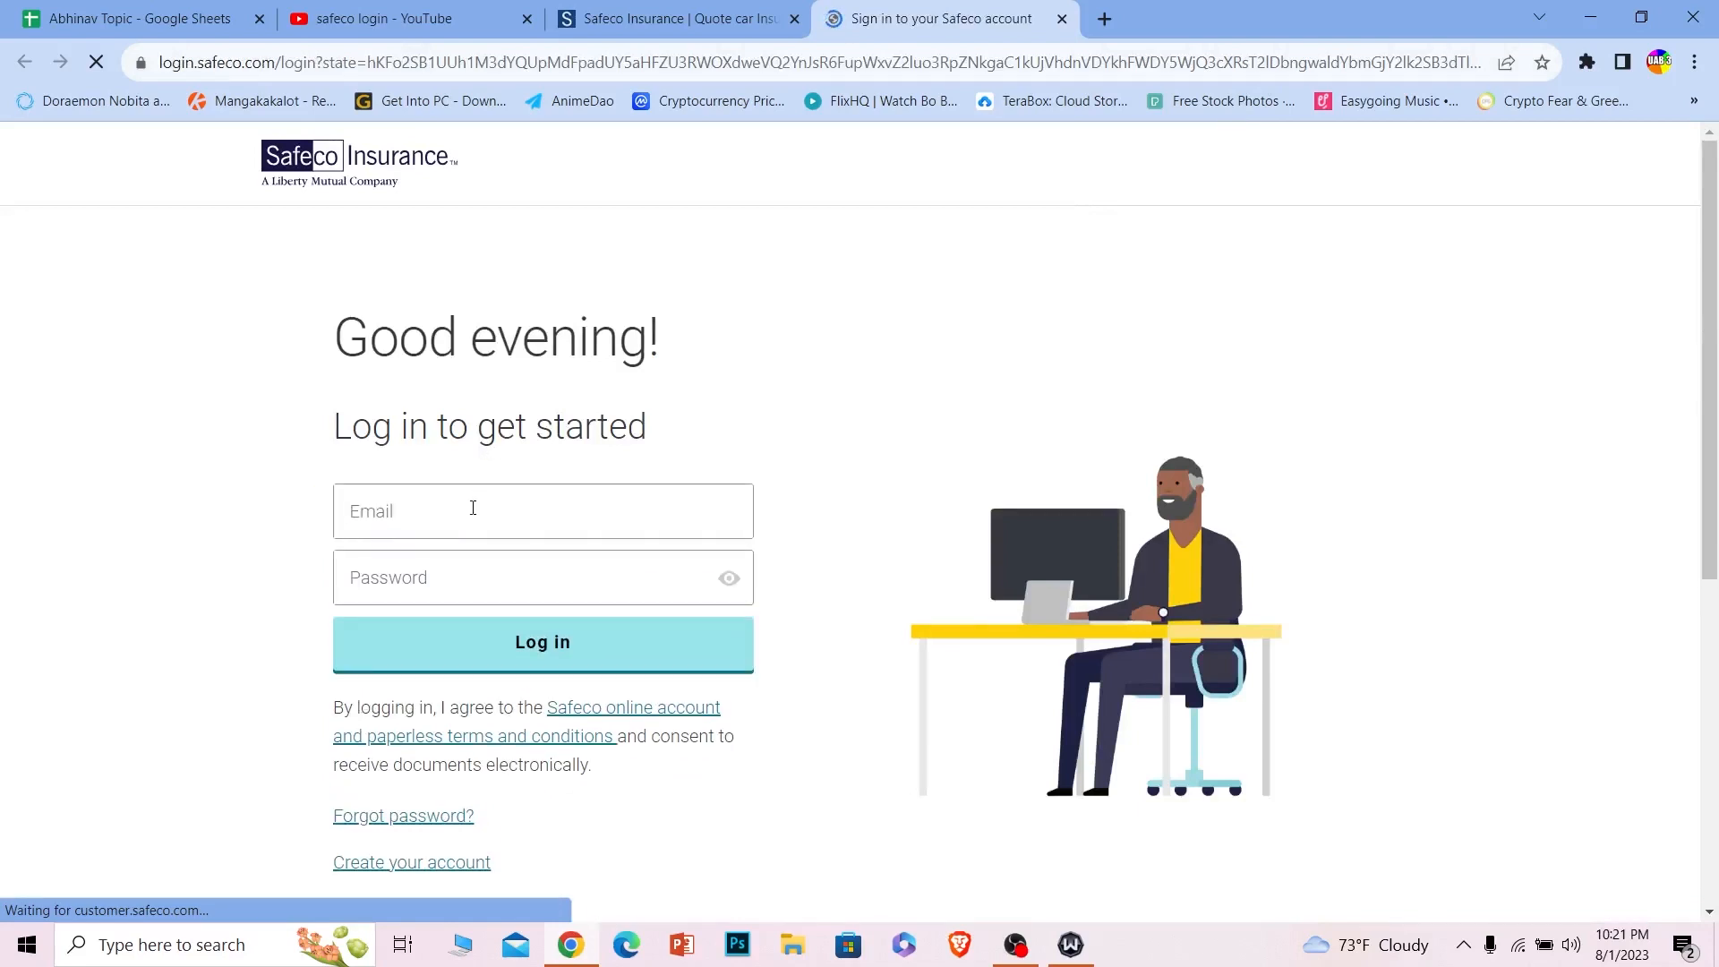
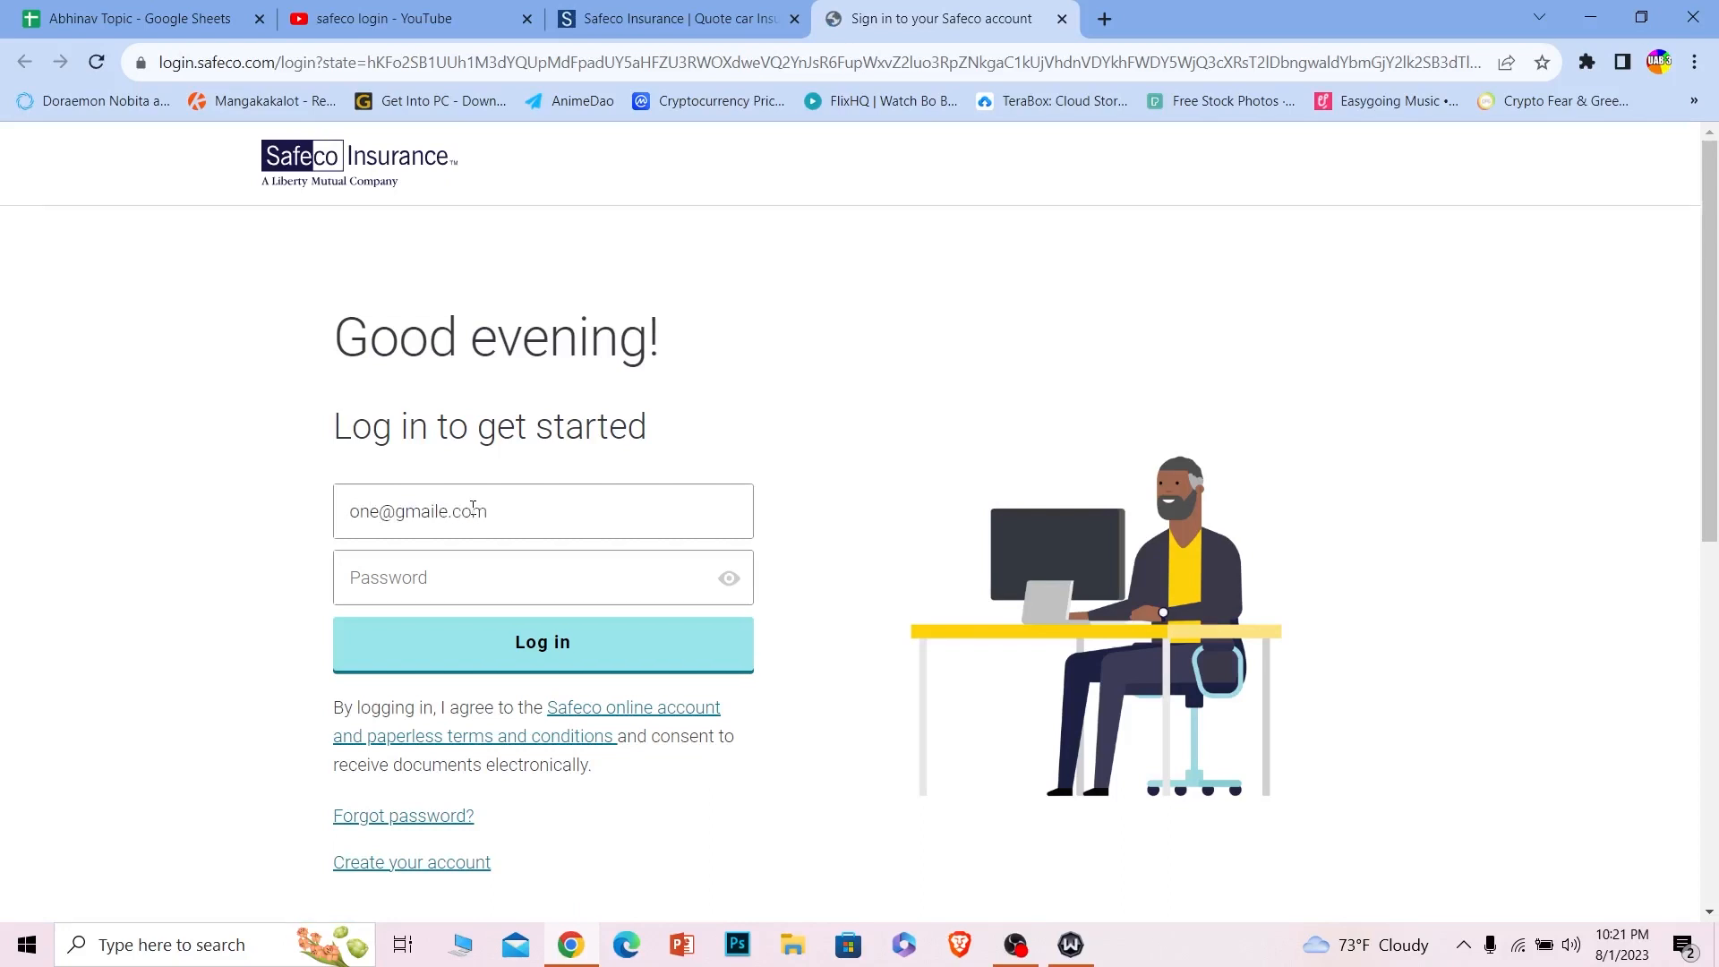
Enter email 'one@gm' and a masked password, then submit with Log in.
type("••")
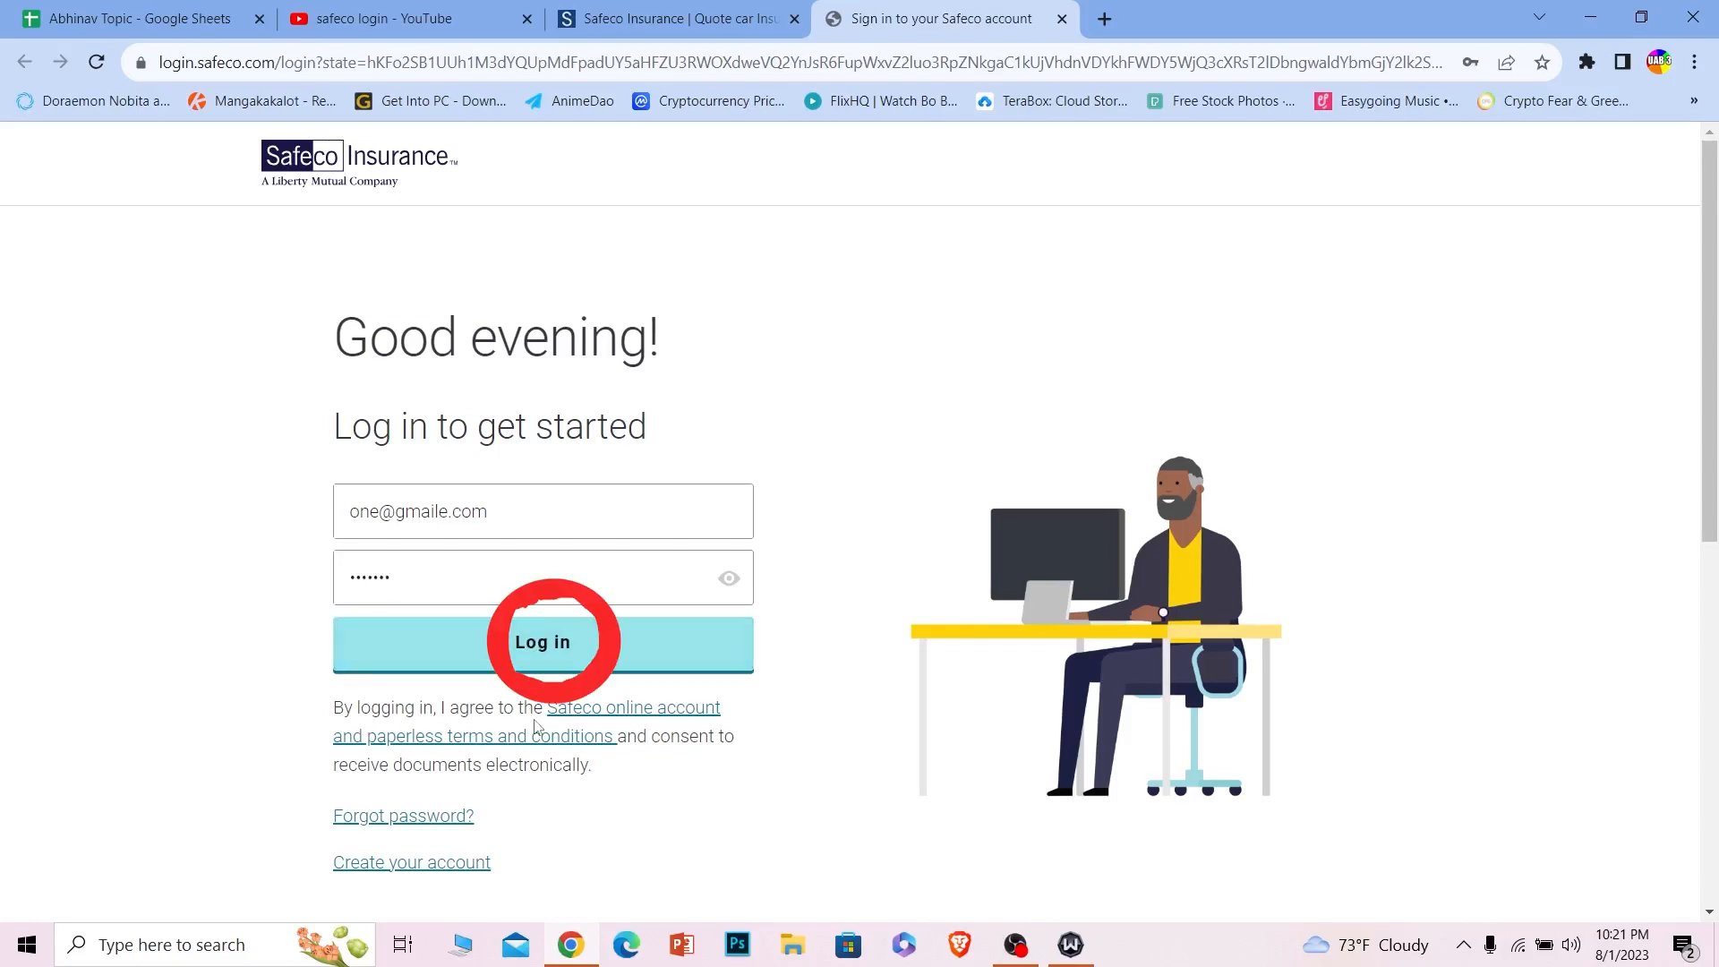
left_click(540, 641)
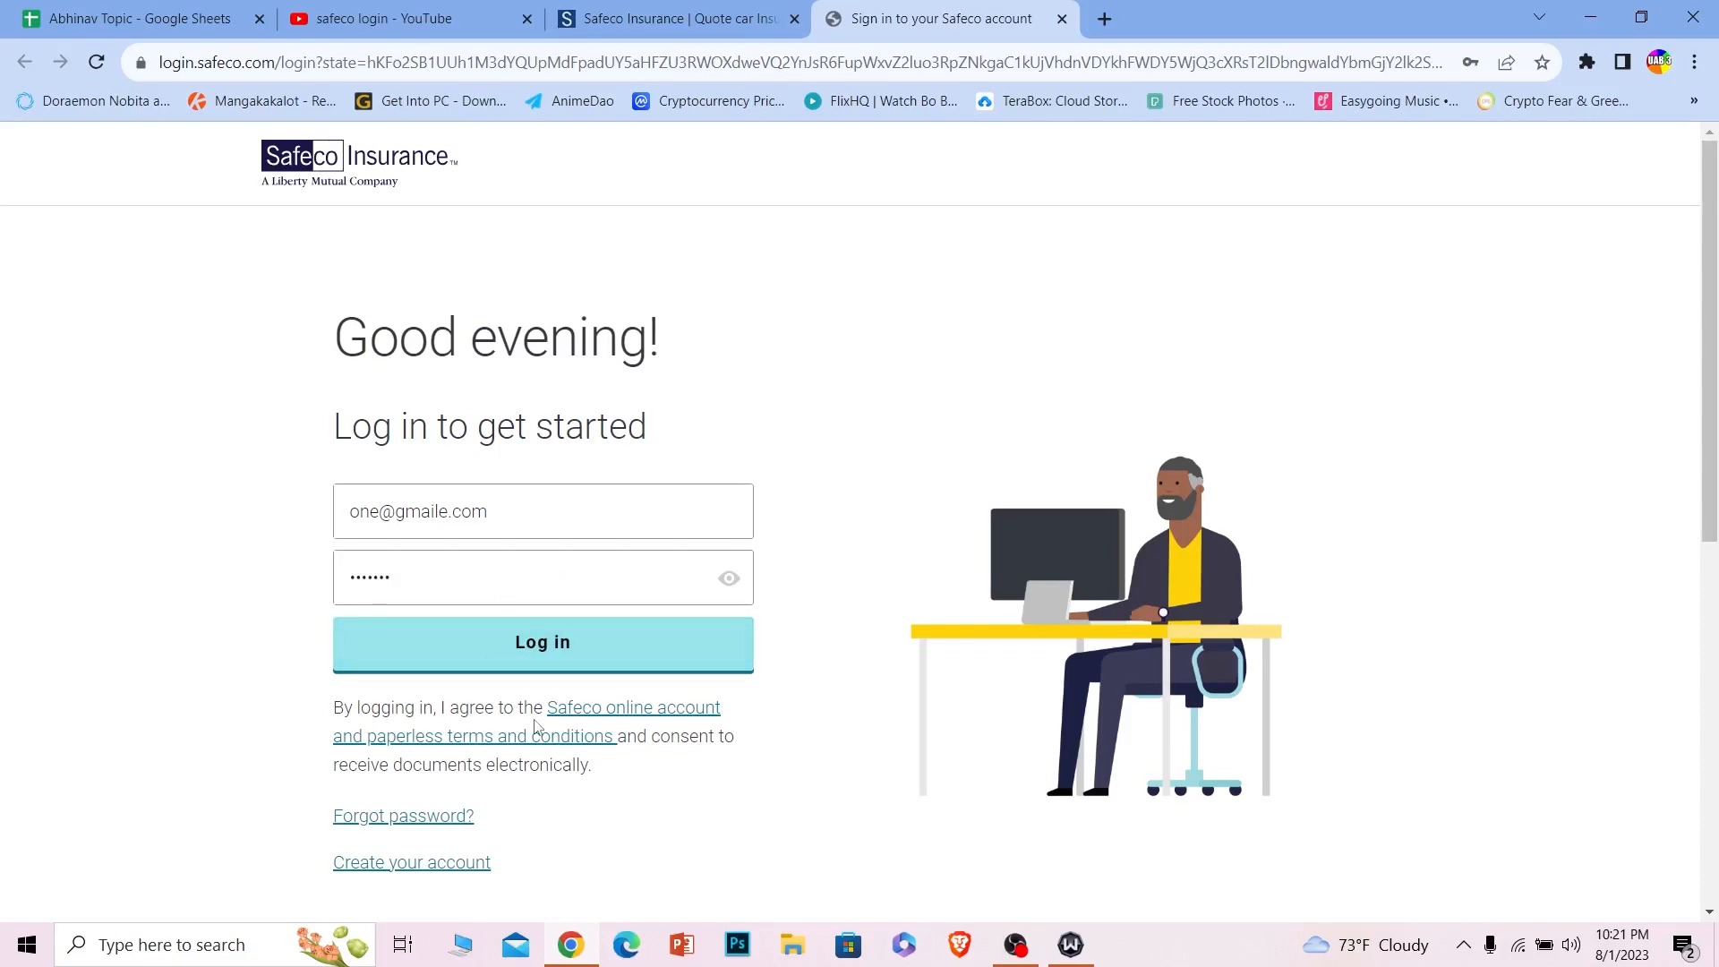